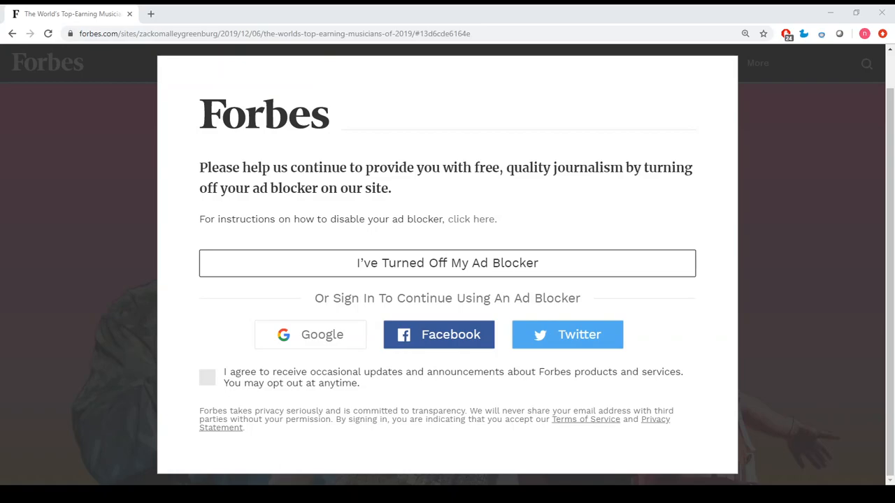
mouse_move(825, 290)
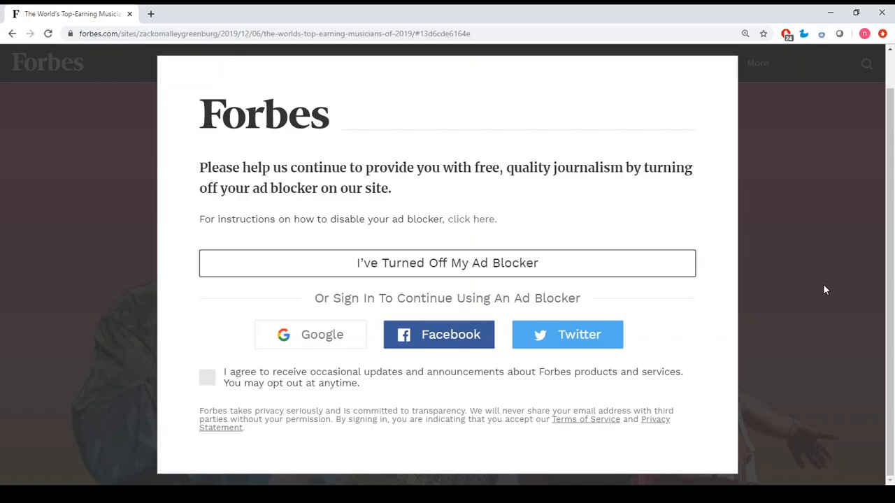
mouse_move(539, 251)
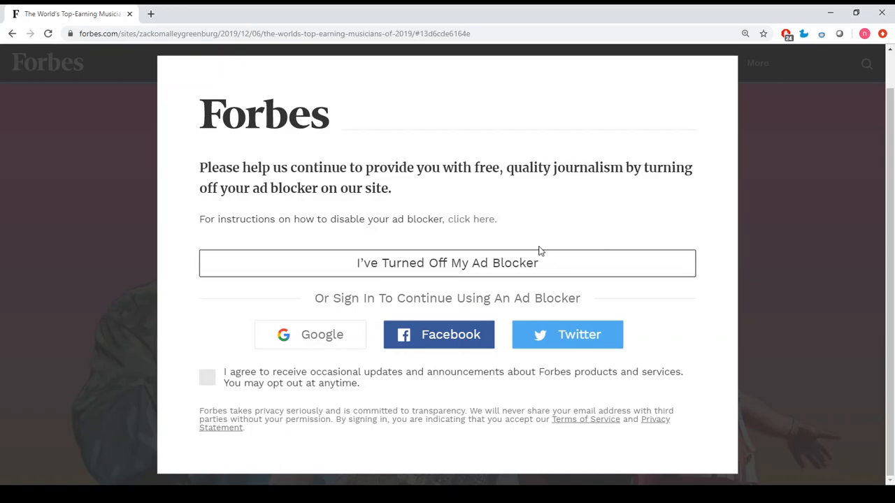
mouse_move(782, 68)
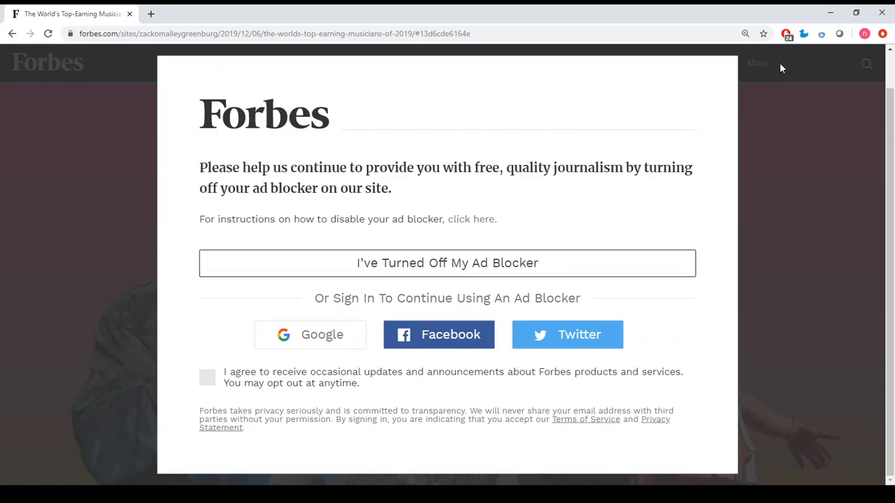
mouse_move(286, 127)
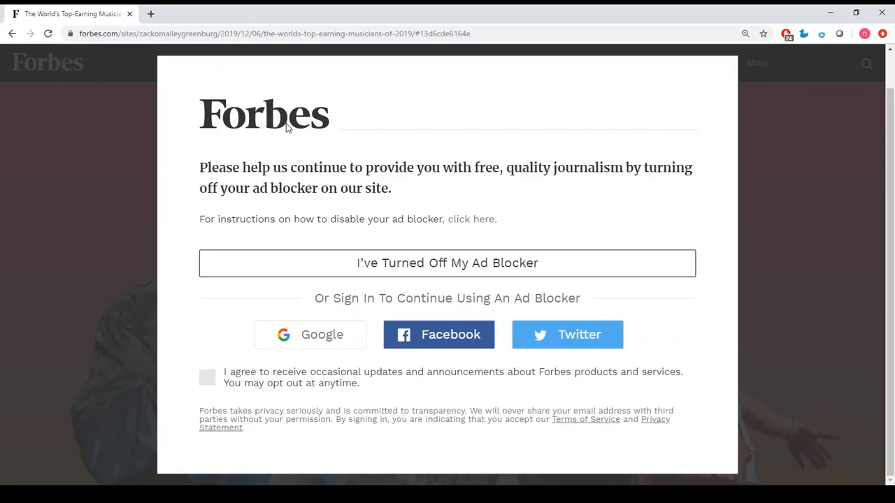
mouse_move(495, 217)
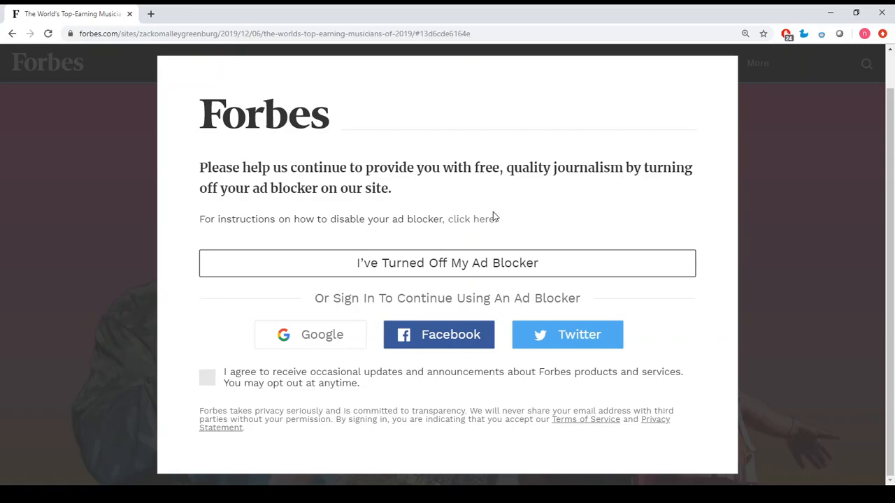
mouse_move(580, 214)
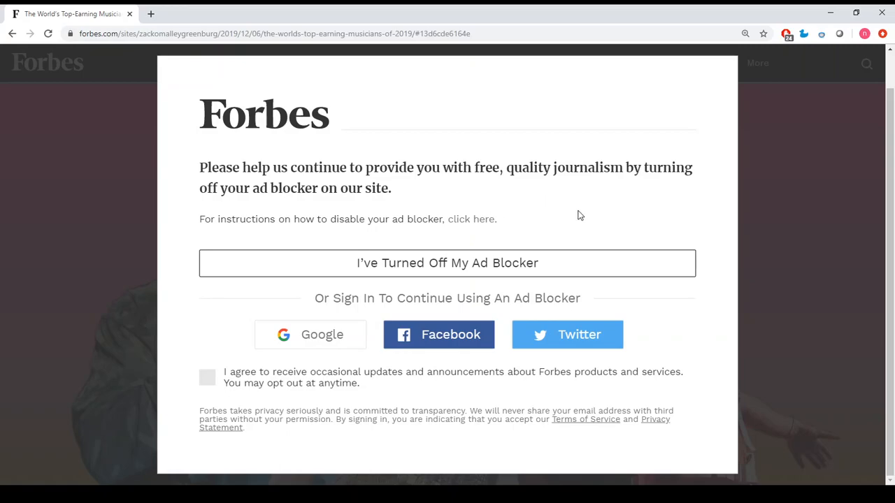
mouse_move(625, 354)
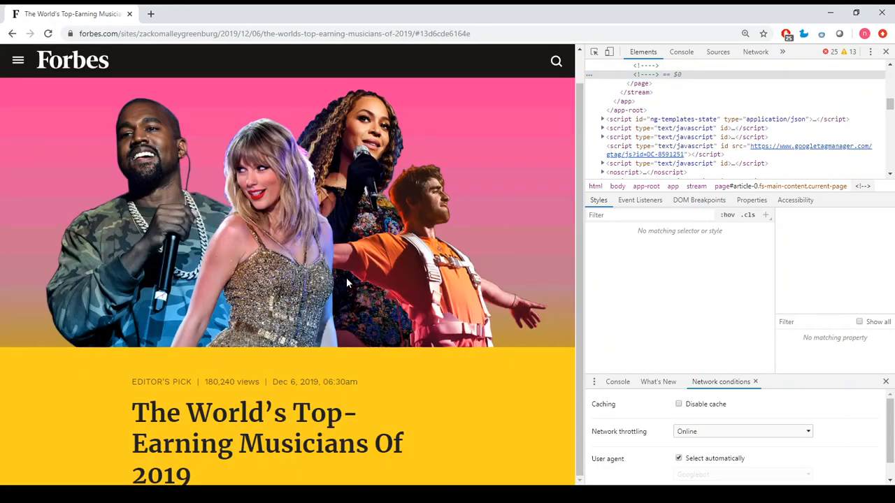
mouse_move(449, 395)
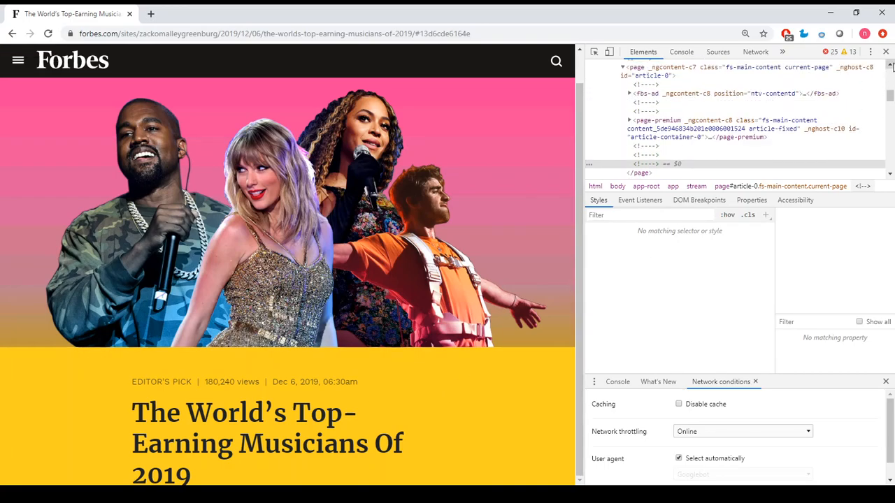
mouse_move(657, 128)
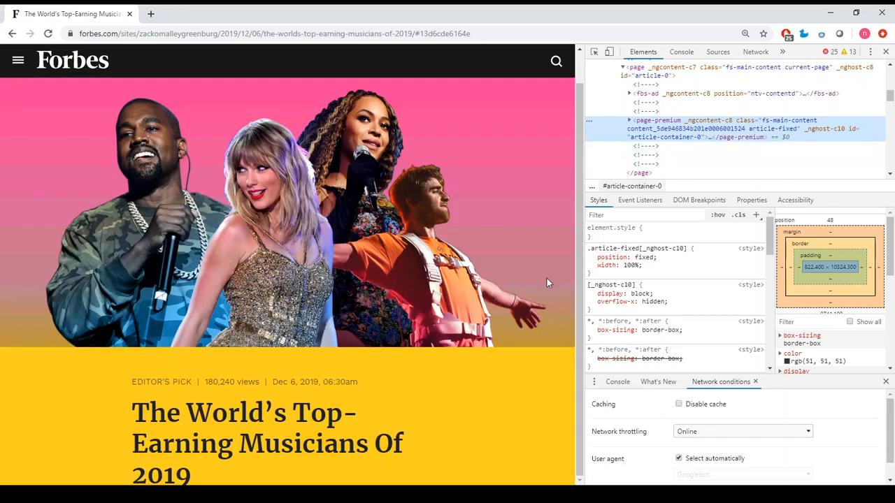
mouse_move(416, 267)
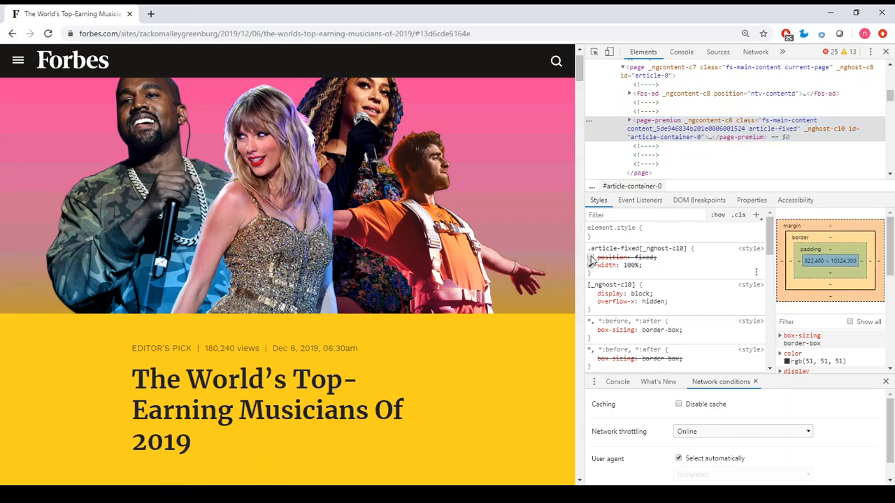
scroll("down", 3)
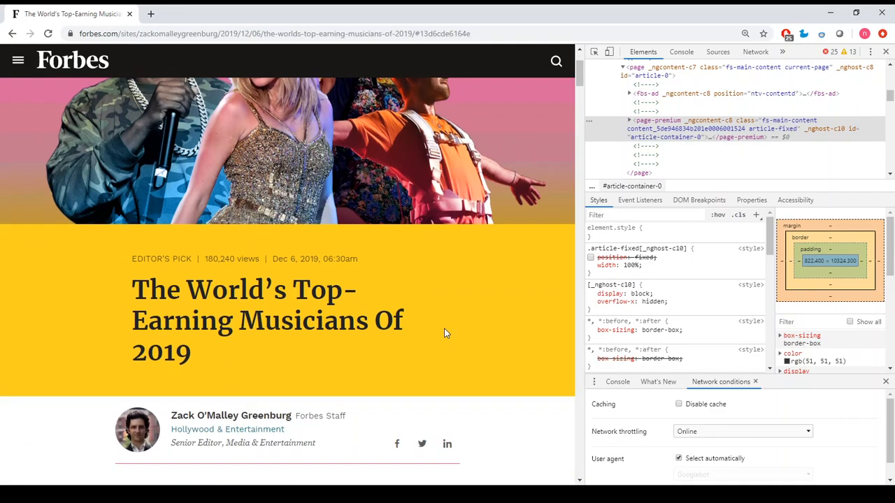
scroll("down", 3)
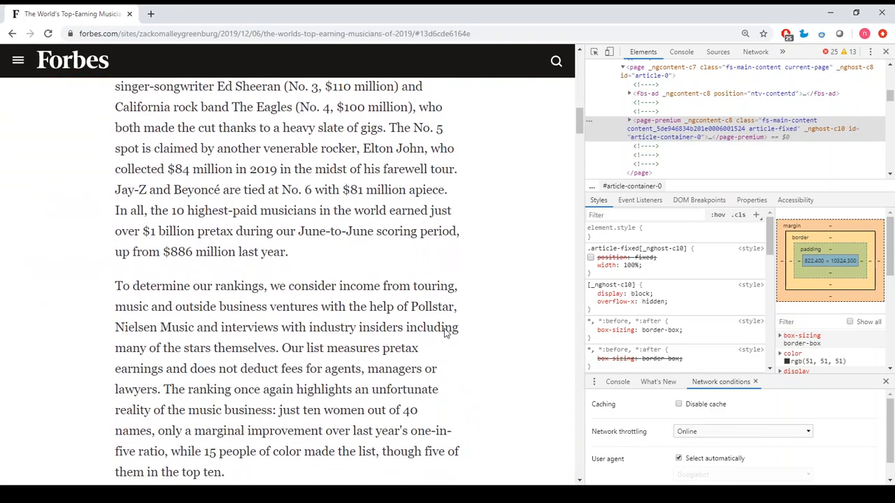
scroll("down", 3)
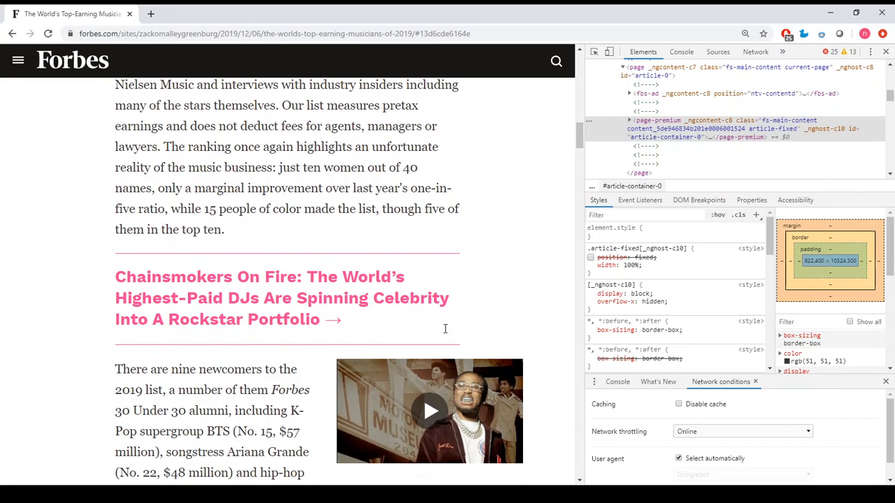